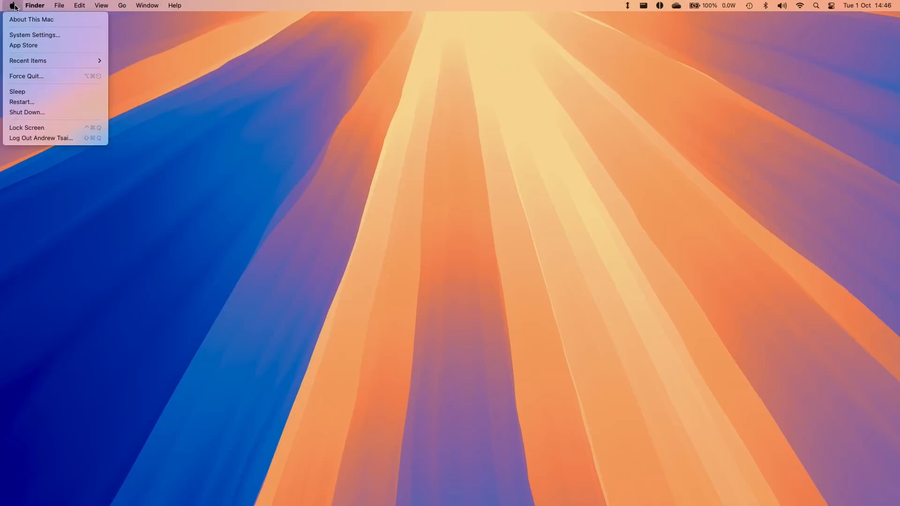
Reach the Bluetooth pane from the Apple menu so paired devices and nearby ones are listed
click(35, 35)
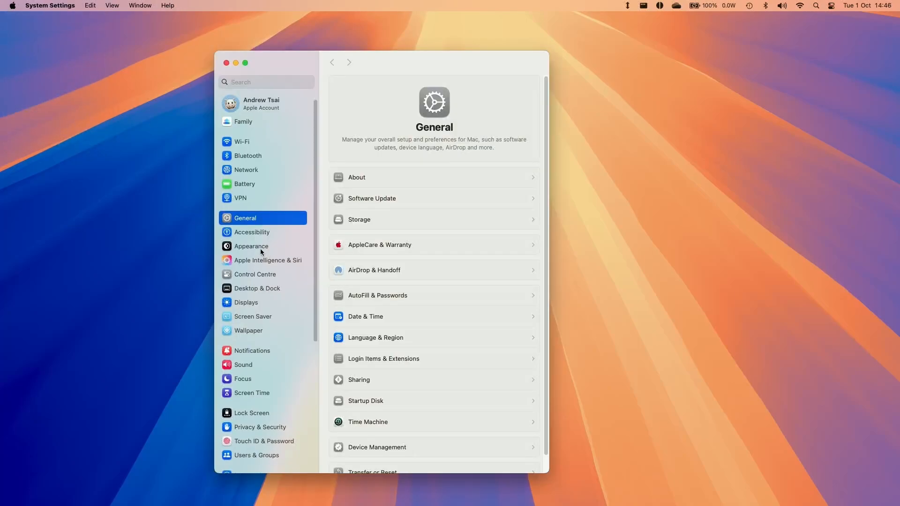
click(247, 155)
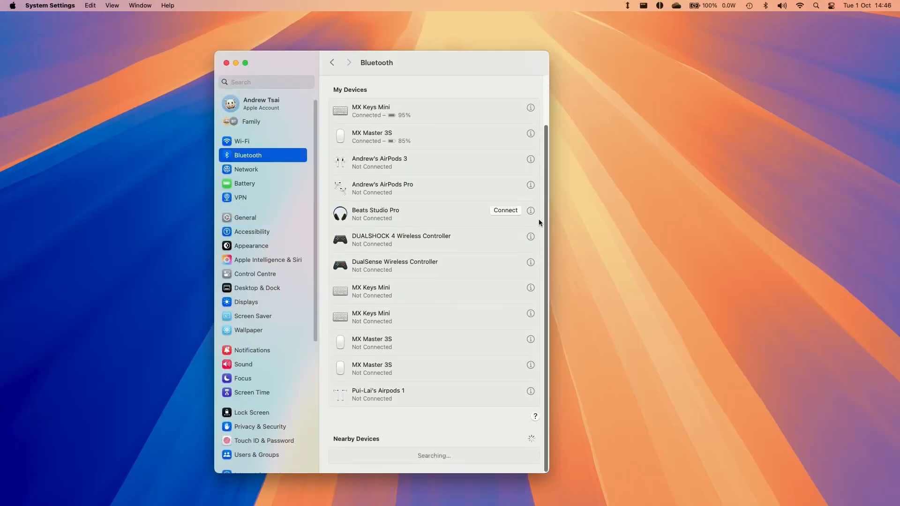